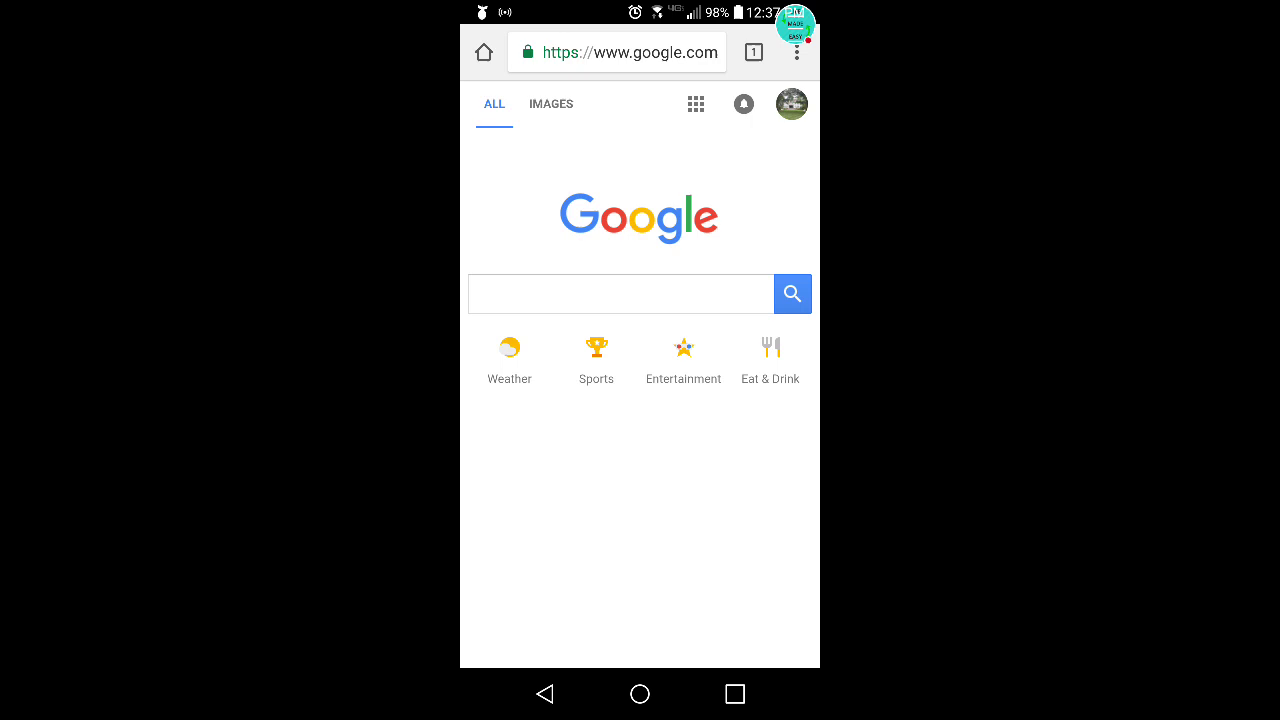
Open twitch.com from the Chrome address bar by typing 'twit'.
{"action": "left_click", "coordinate": [622, 52]}
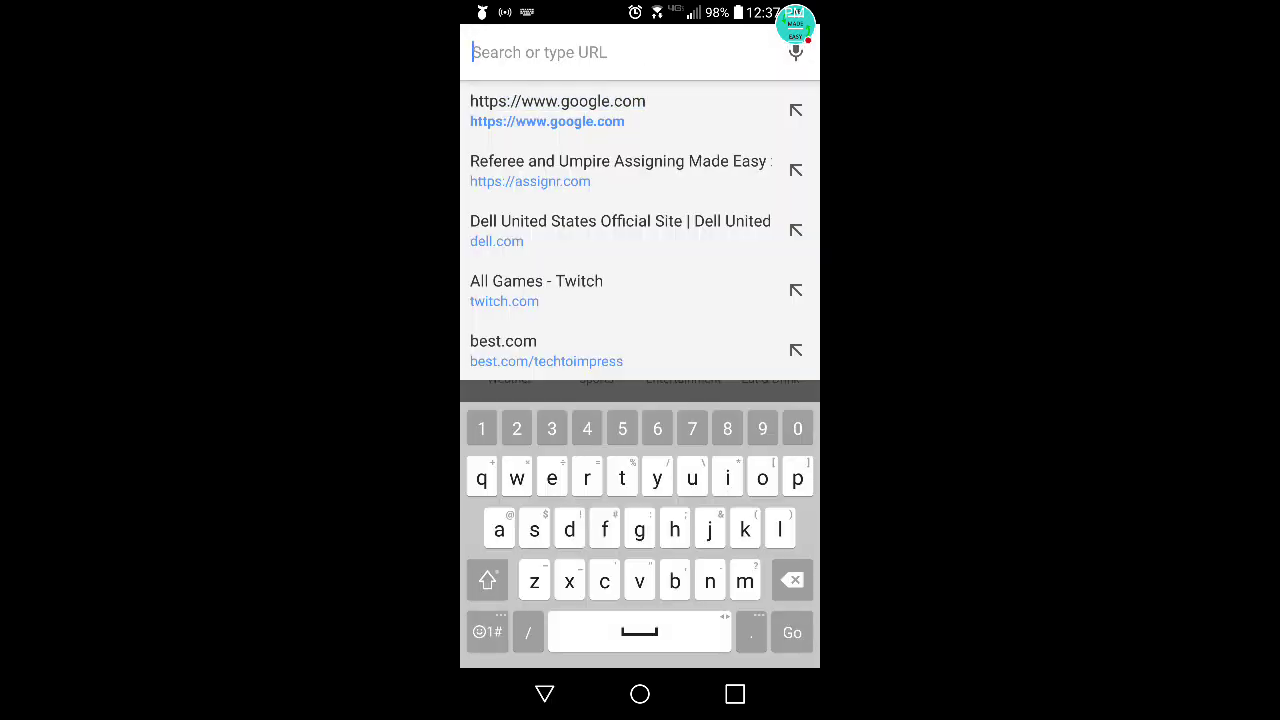
{"action": "type", "text": "twitch.tv/?desk"}
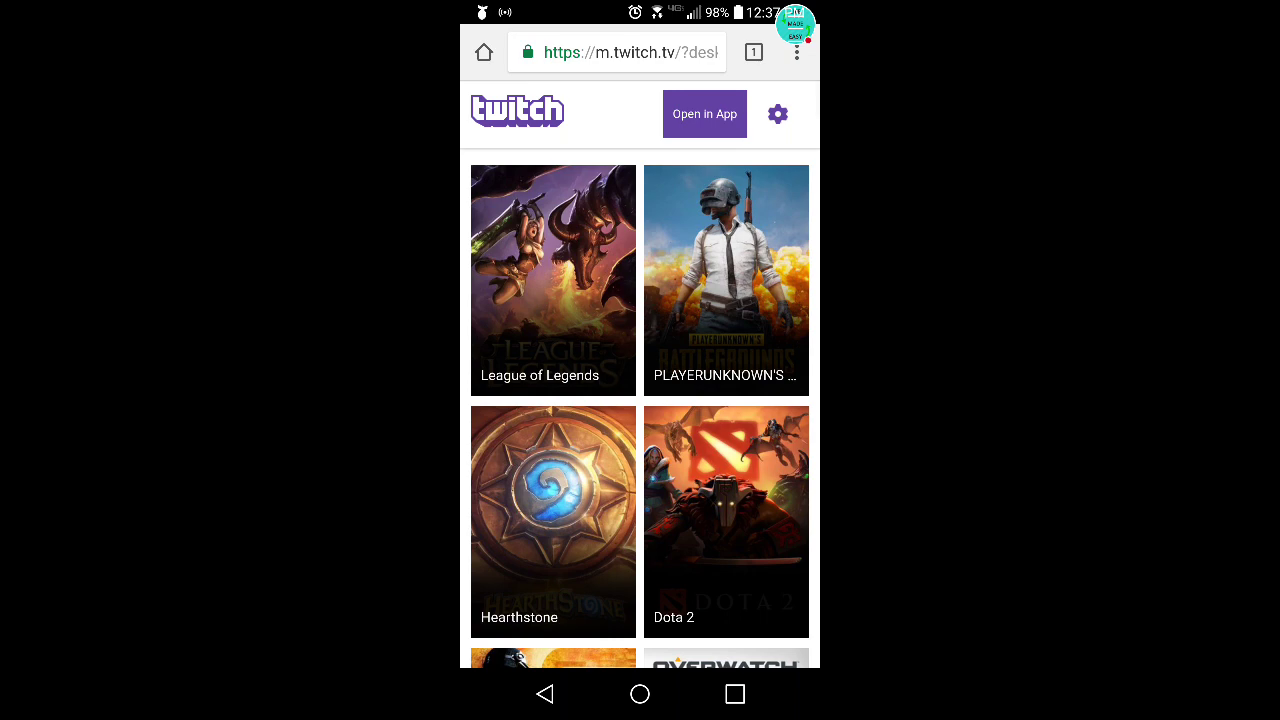
Switch Twitch to Desktop Mode and dismiss the Get the Android app prompt.
{"action": "left_click", "coordinate": [777, 113]}
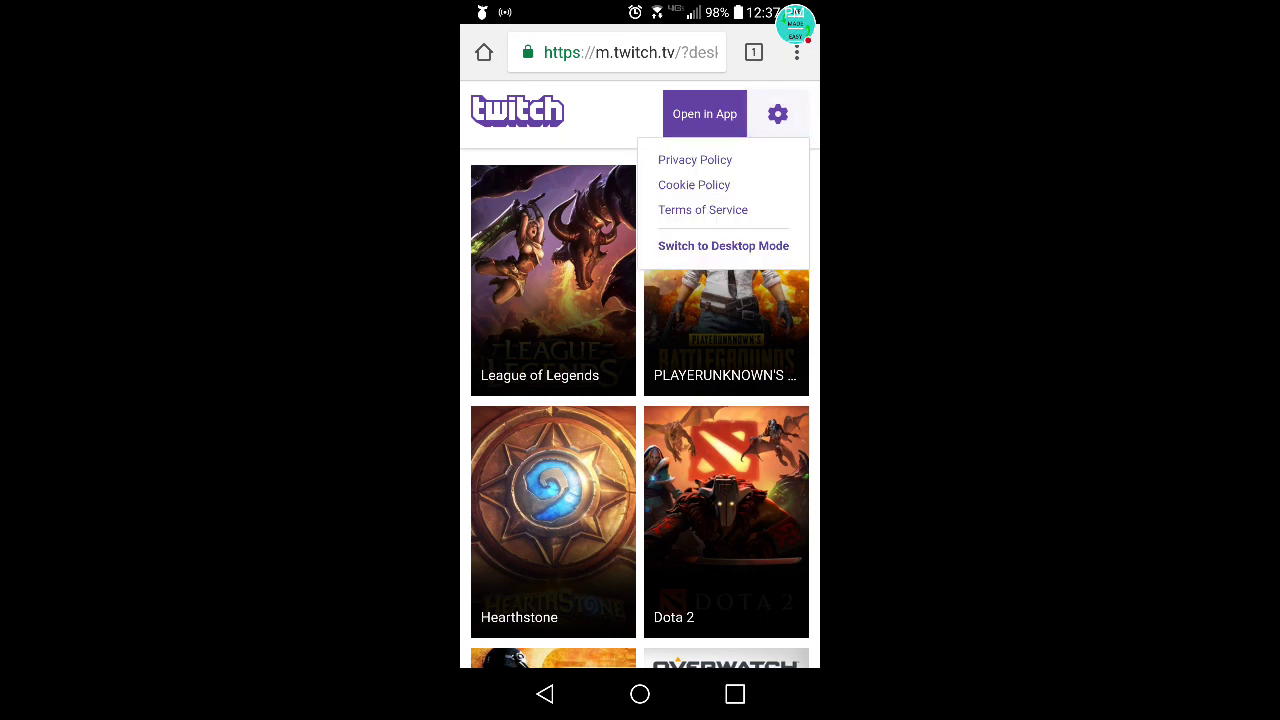
{"action": "left_click", "coordinate": [723, 245]}
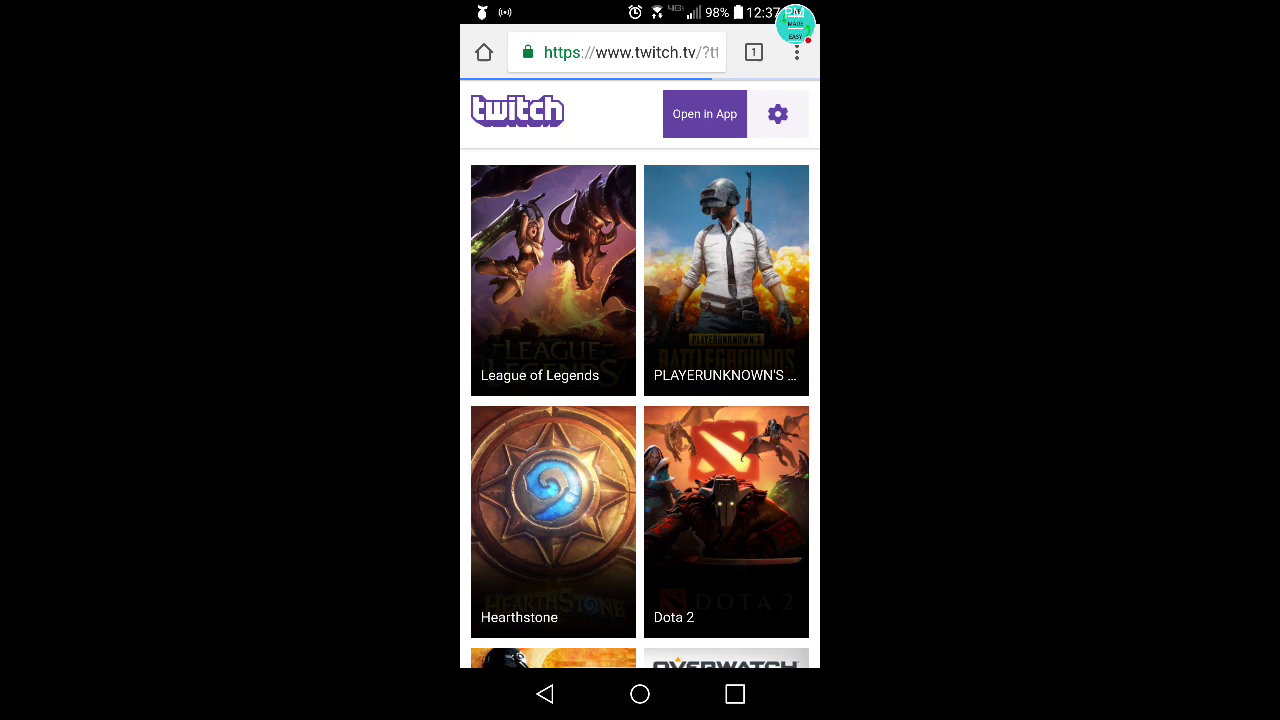
{"action": "left_click", "coordinate": [704, 113]}
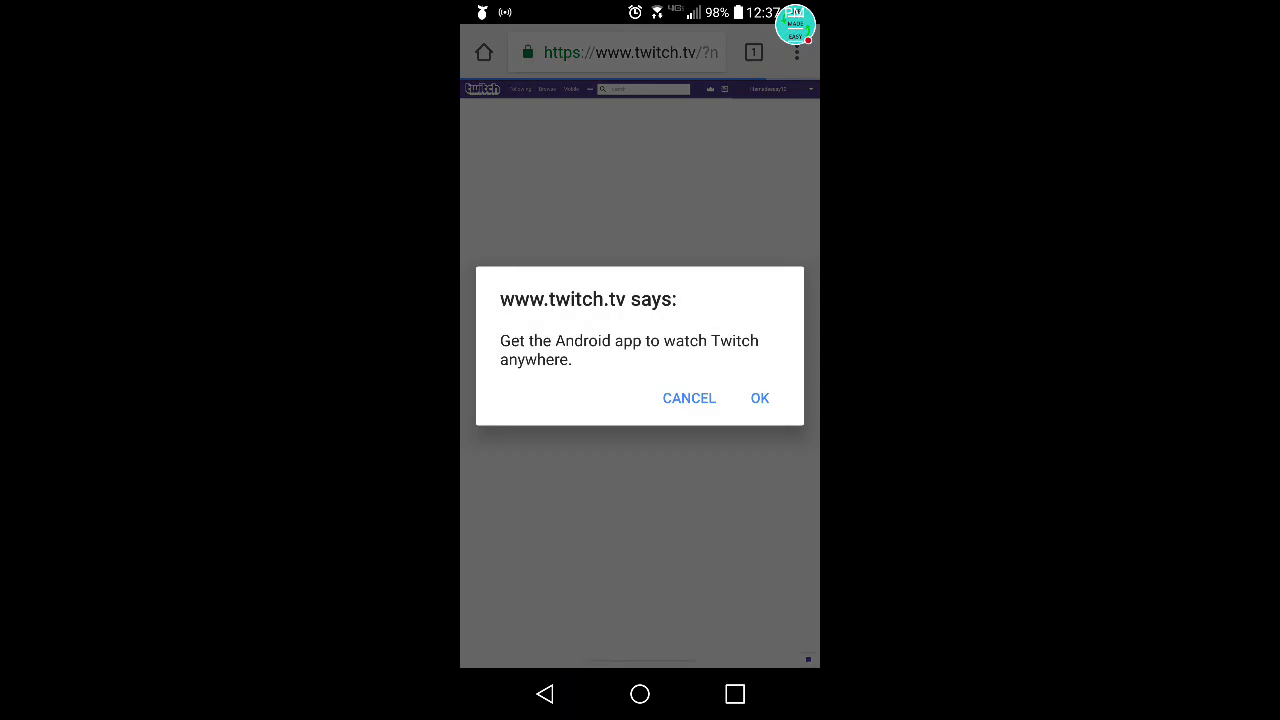
{"action": "left_click", "coordinate": [759, 398]}
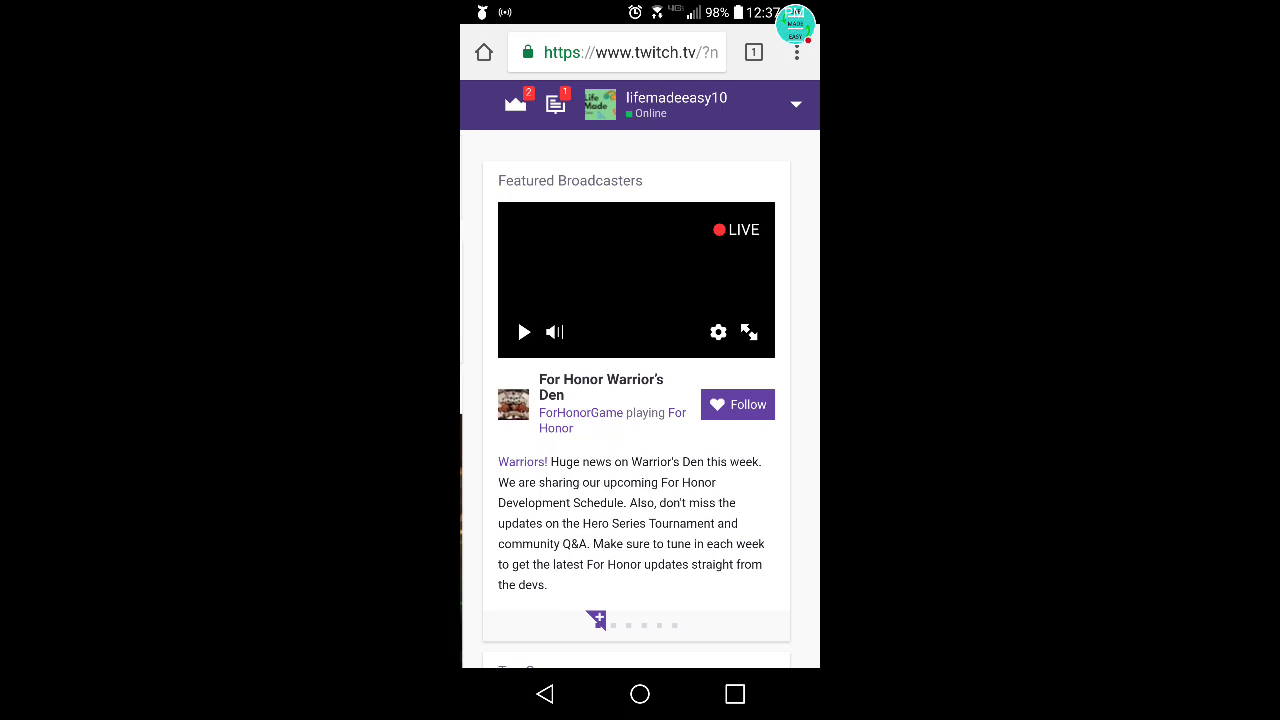
Open Video Manager's Highlights list showing the Black Ops 2 sniping highlight.
{"action": "left_click", "coordinate": [636, 279]}
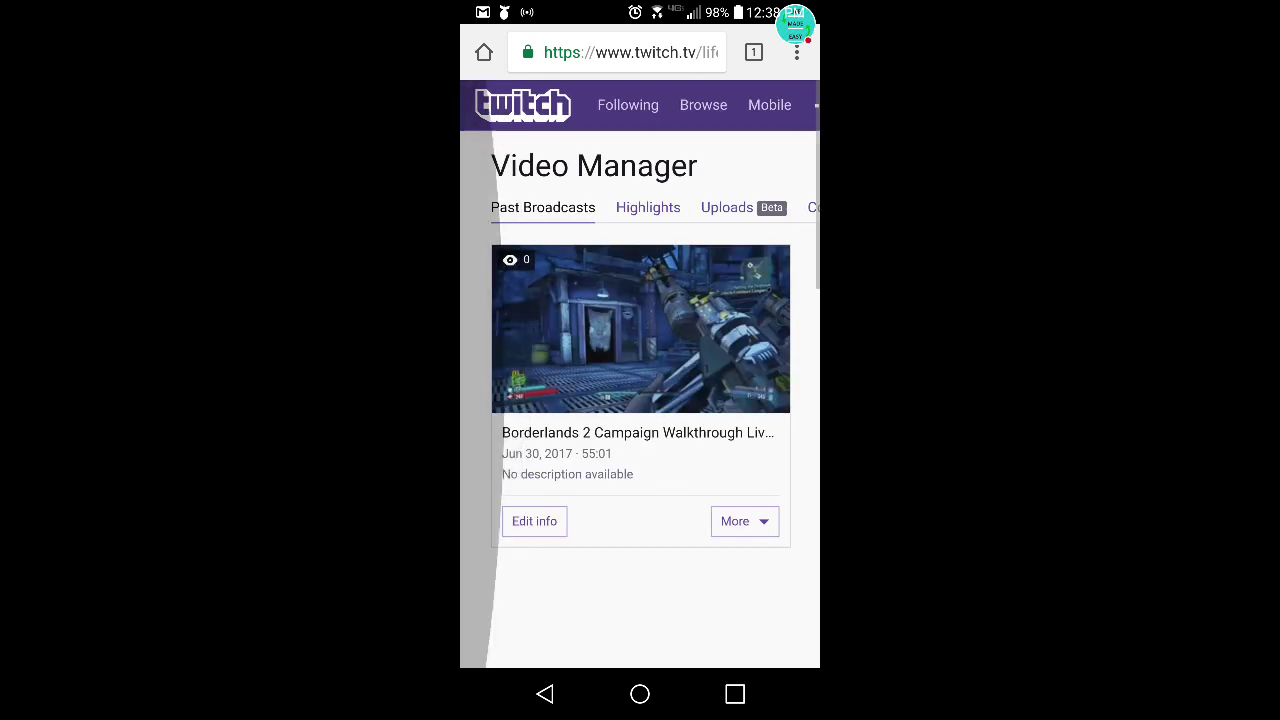
{"action": "left_click", "coordinate": [648, 207]}
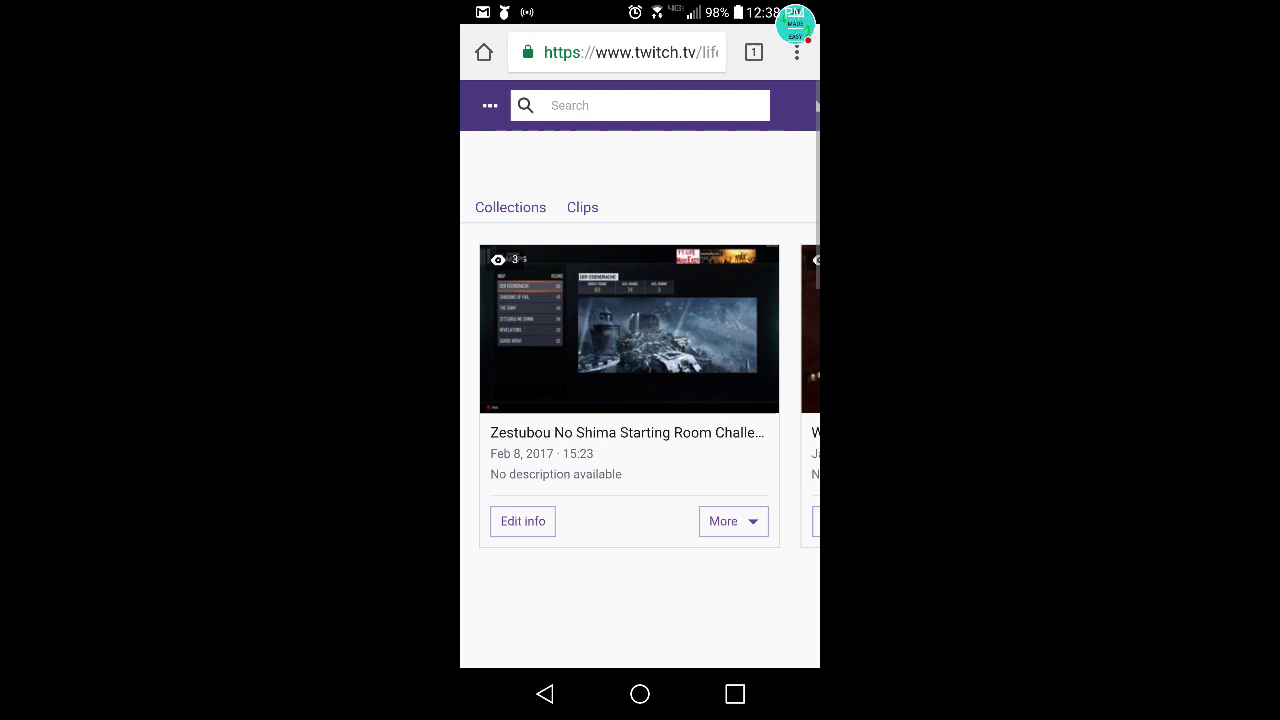
{"action": "scroll", "scroll_direction": "right", "scroll_amount": 3}
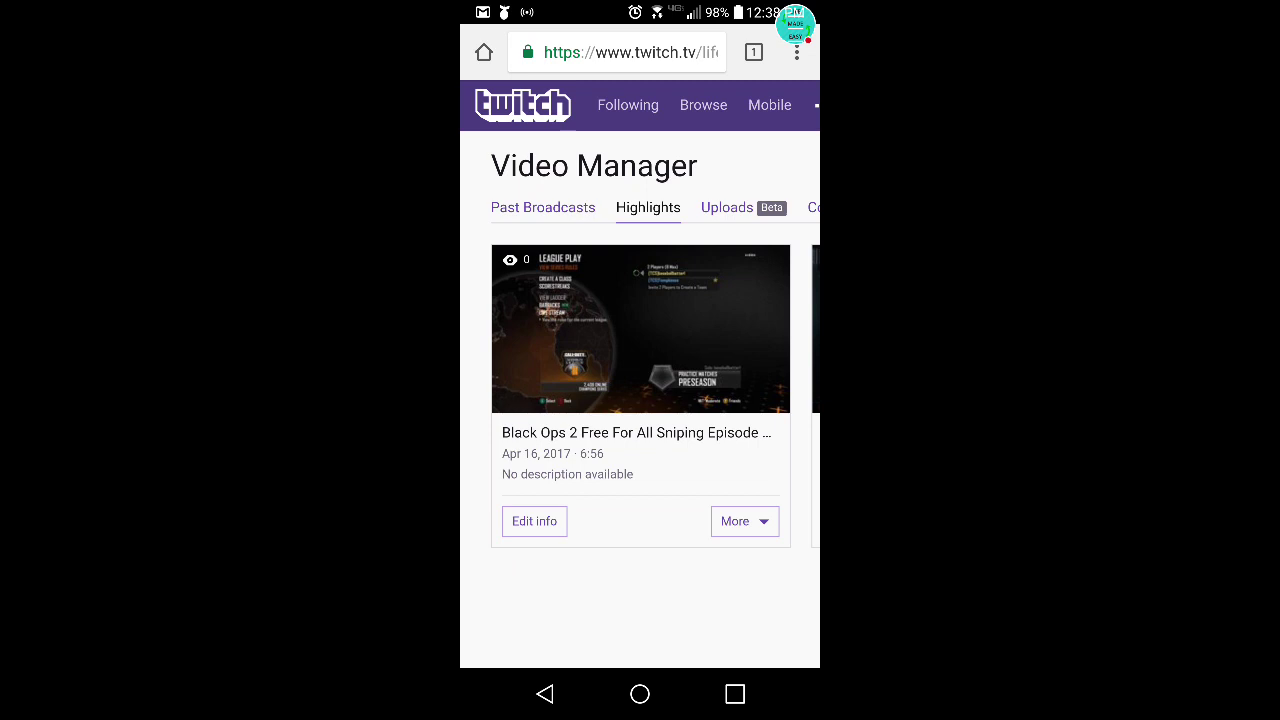
Choose Download from the Black Ops 2 highlight's More options.
{"action": "left_click", "coordinate": [744, 521]}
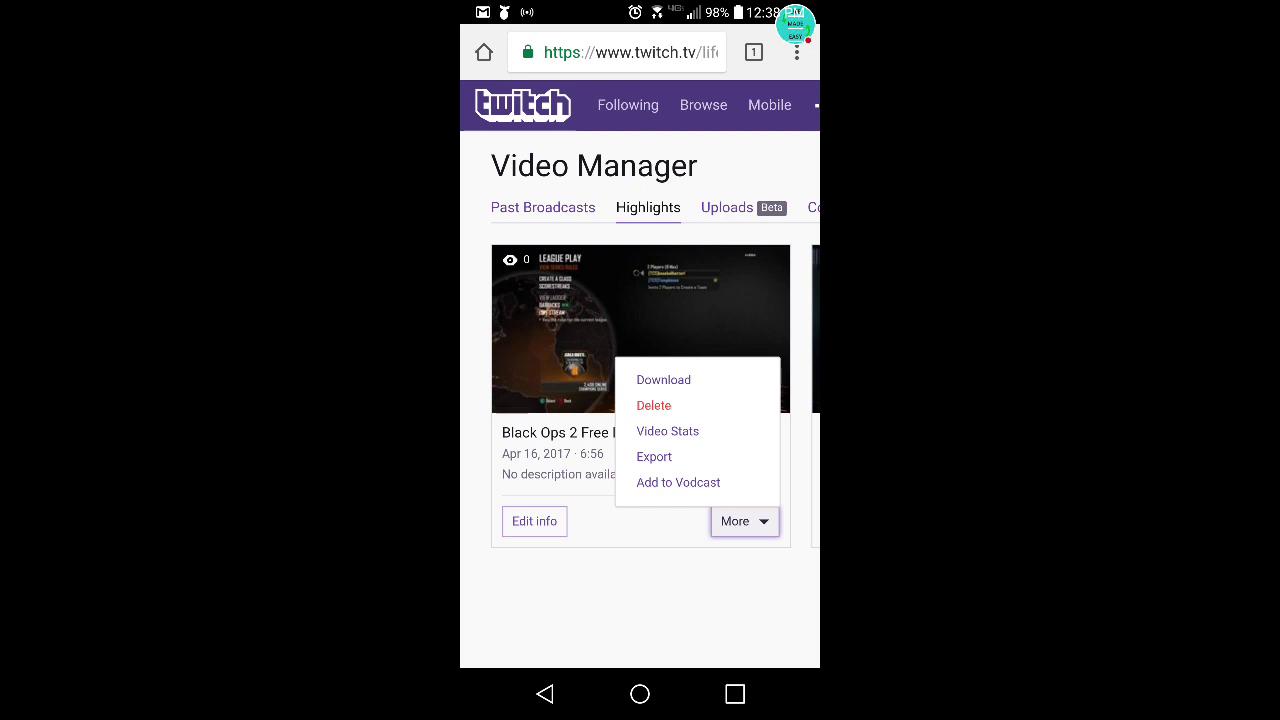
{"action": "left_click", "coordinate": [663, 379]}
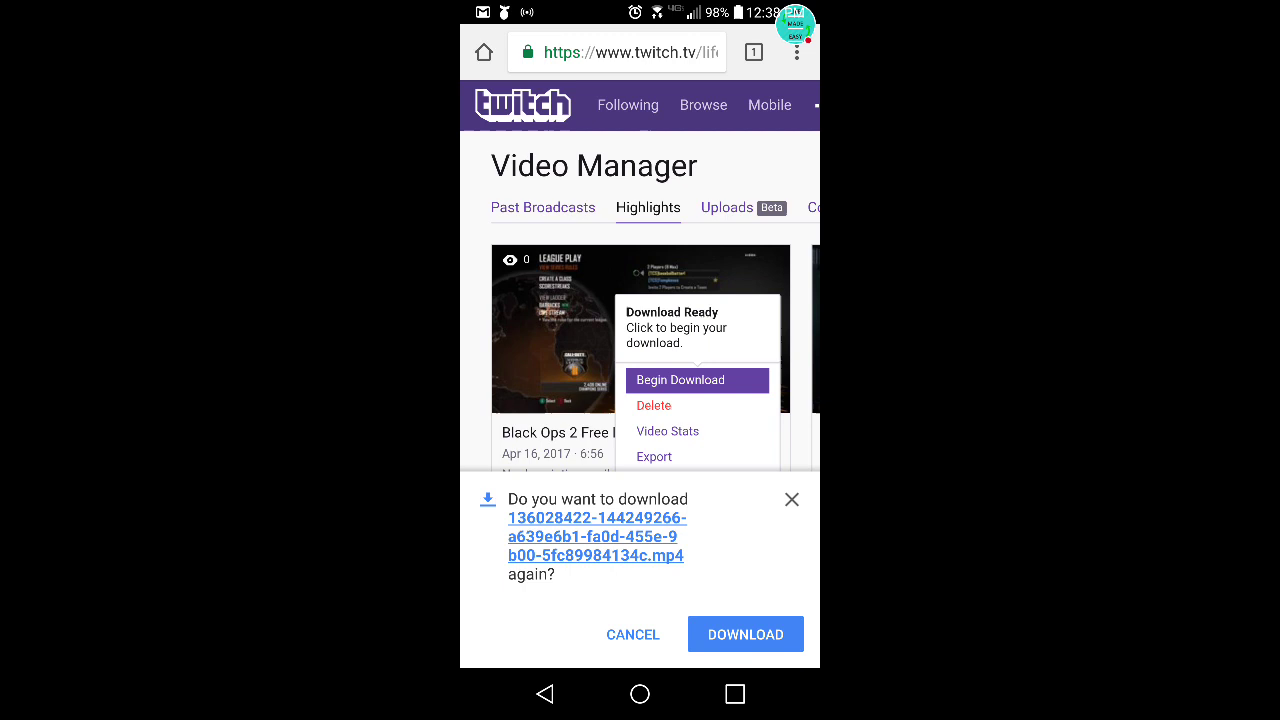
Confirm the mp4 download in Chrome's prompt and wait for the downloaded notice.
{"action": "left_click", "coordinate": [745, 634]}
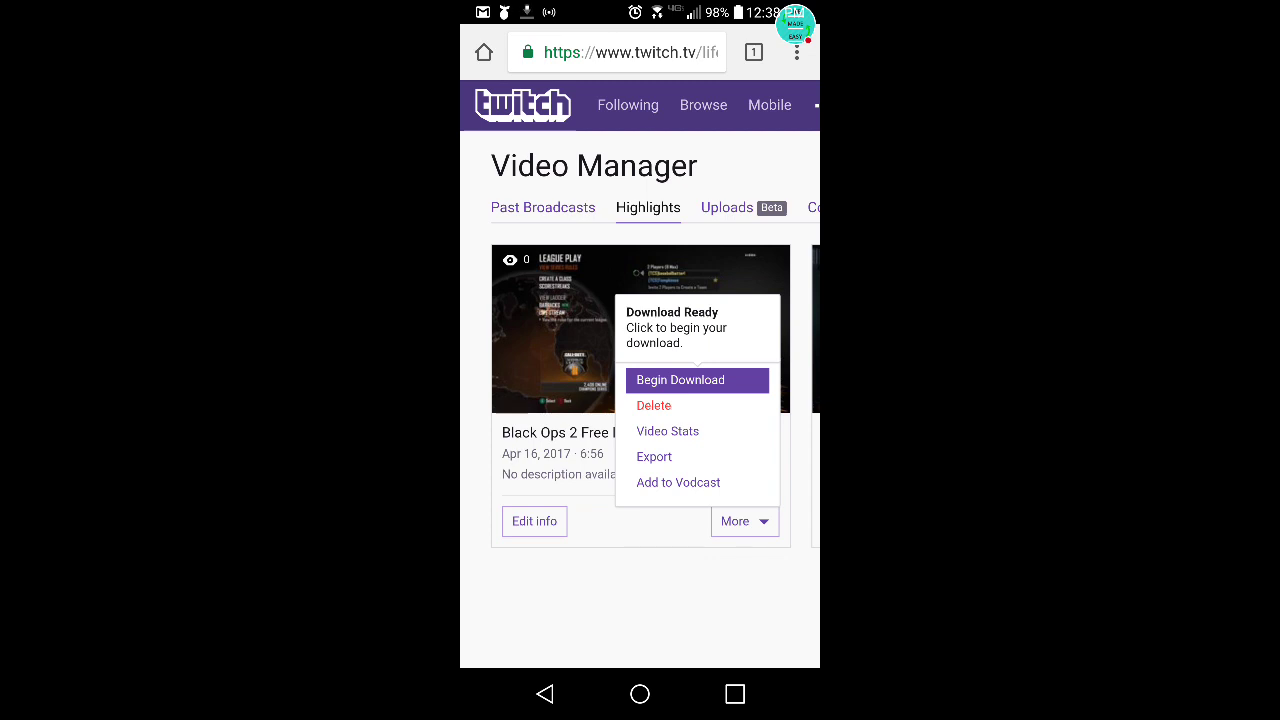
{"action": "left_click", "coordinate": [697, 380]}
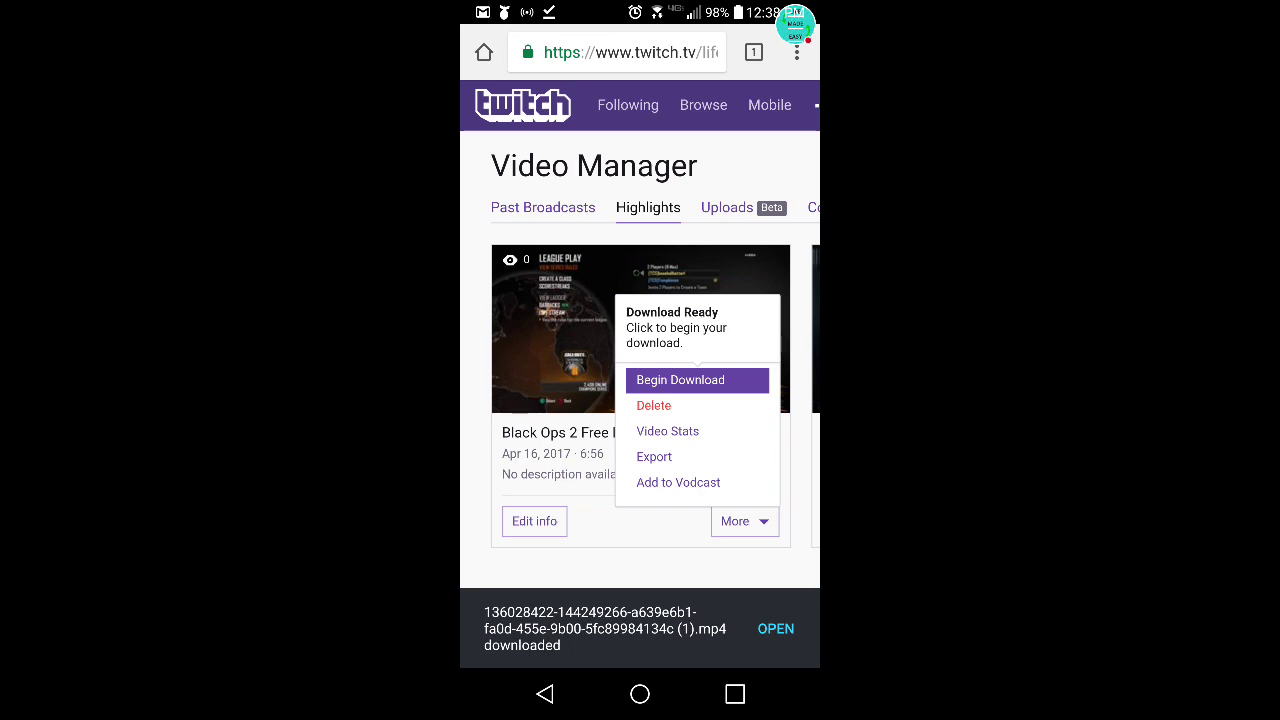